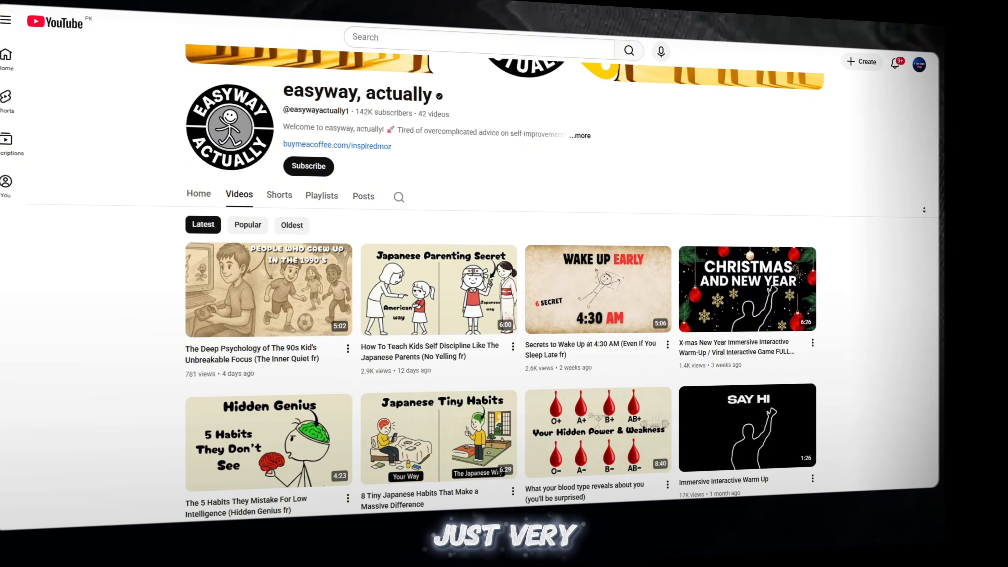
- Scroll through the ChatGPT conversation reviewing the generated stick-figure prompts, selecting part of one prompt
scroll("down", 3)
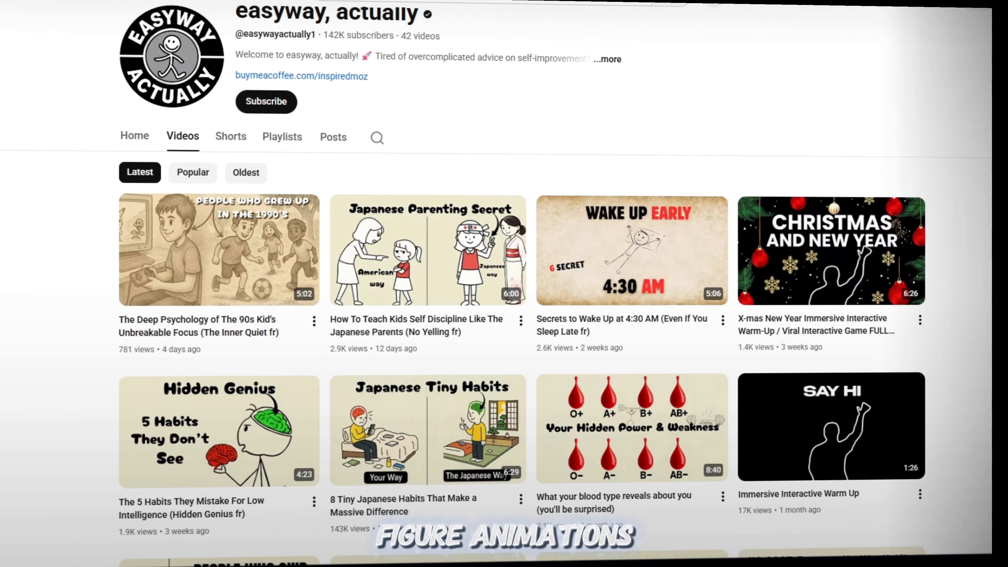
scroll("down", 3)
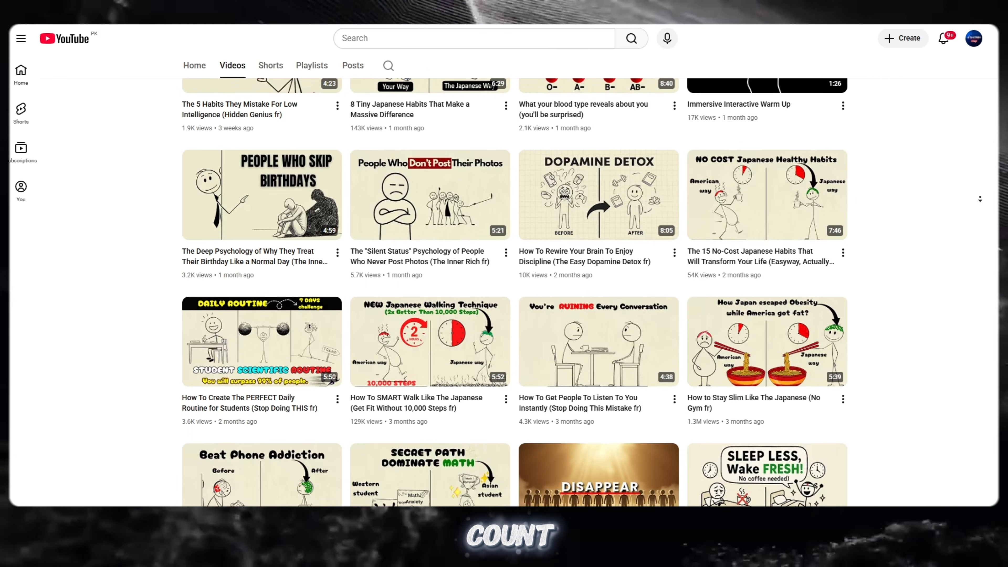
scroll("down", 3)
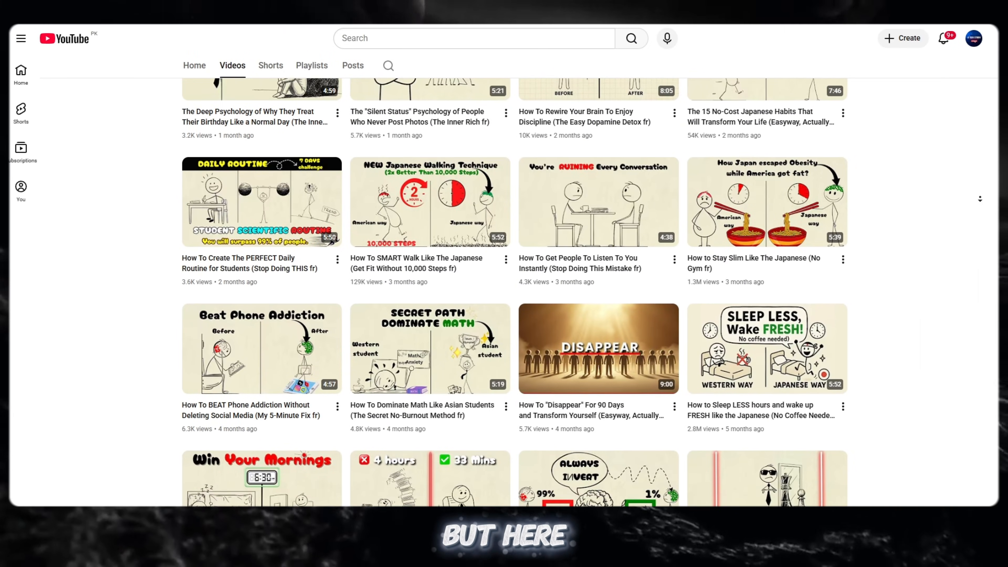
scroll("down", 3)
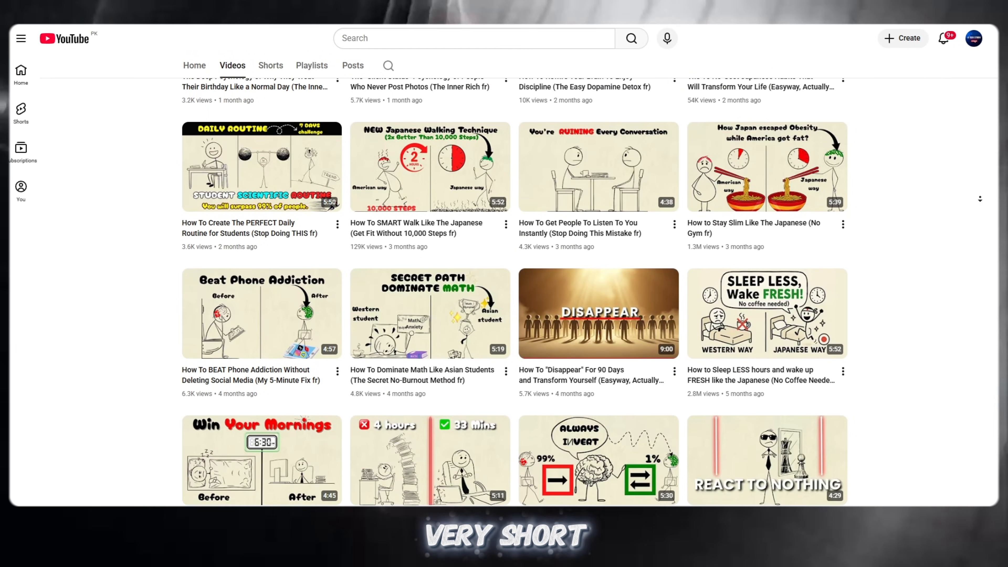
scroll("down", 3)
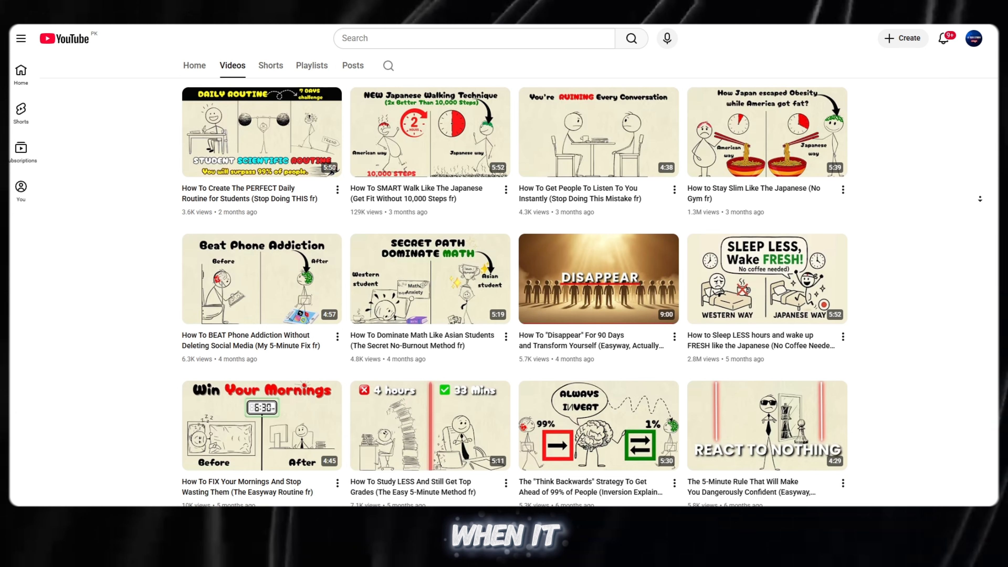
scroll("down", 3)
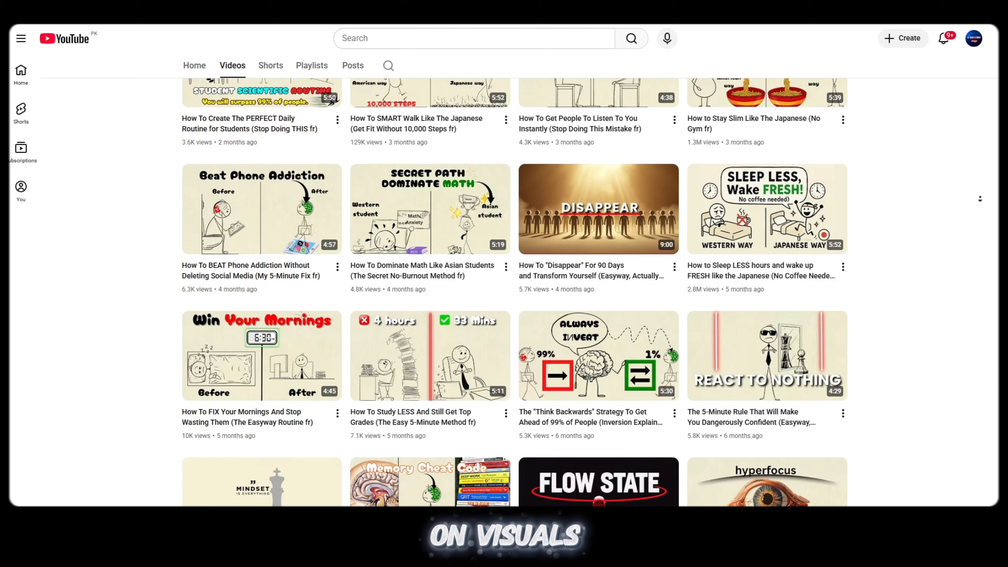
scroll("down", 3)
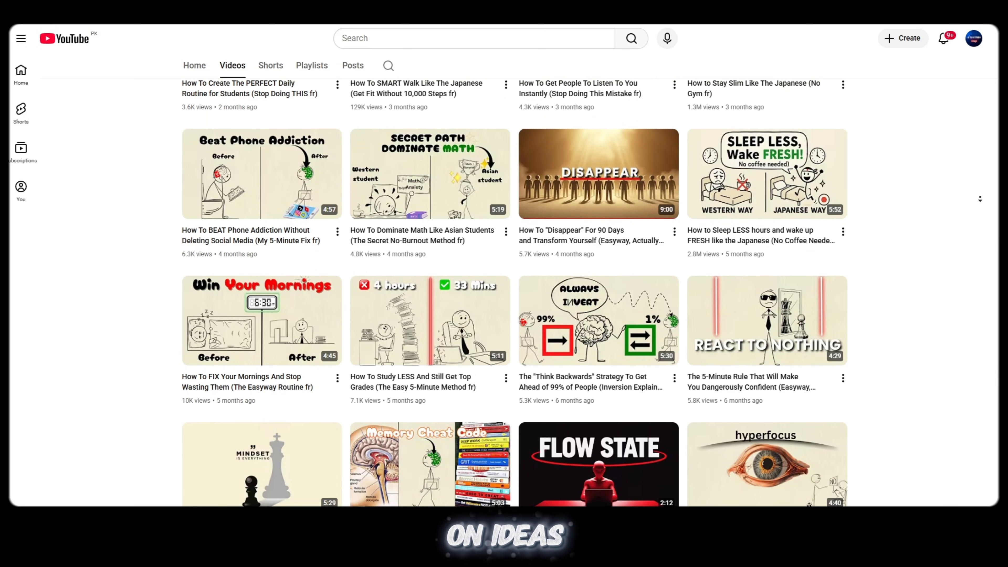
scroll("down", 3)
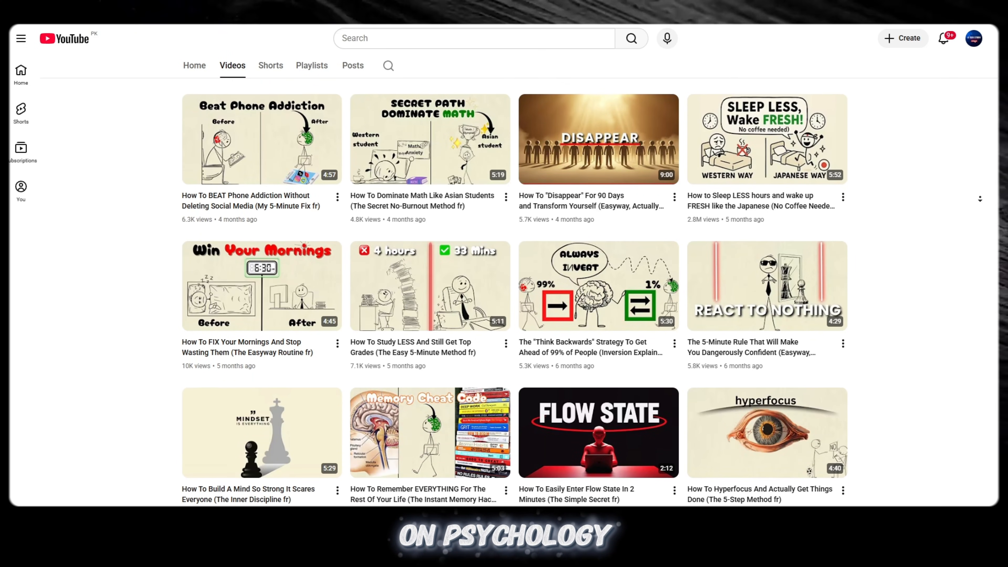
scroll("down", 3)
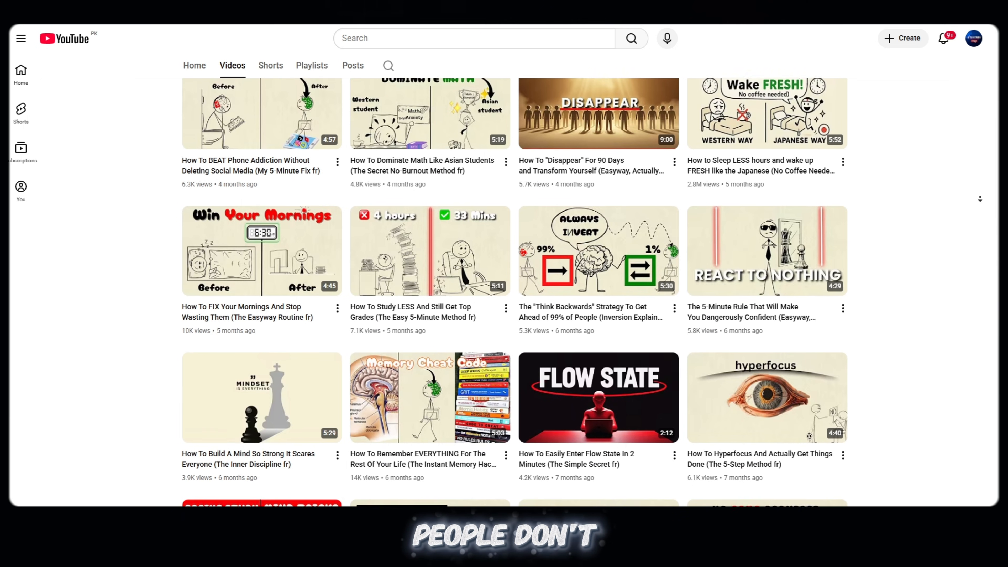
scroll("down", 3)
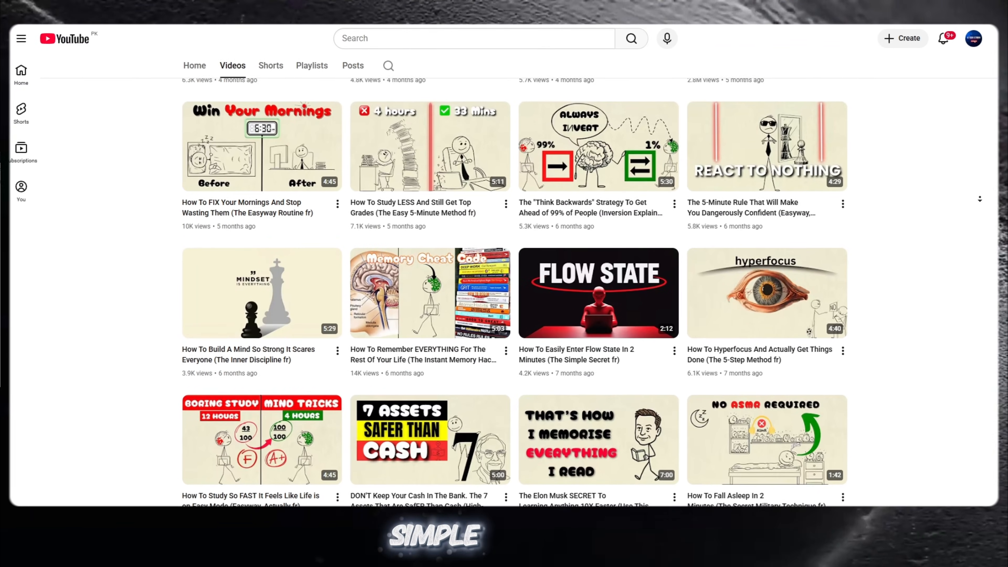
scroll("down", 3)
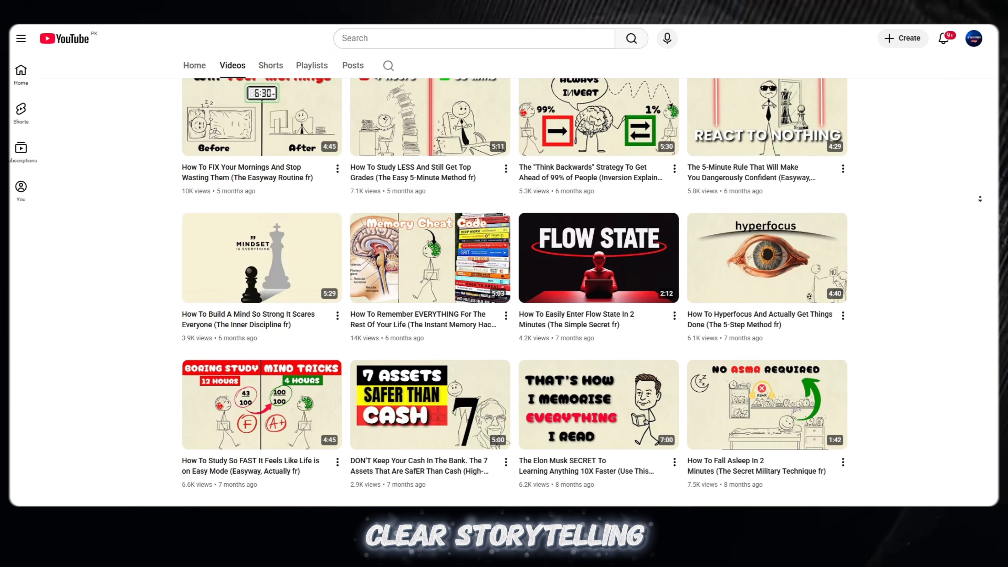
scroll("down", 3)
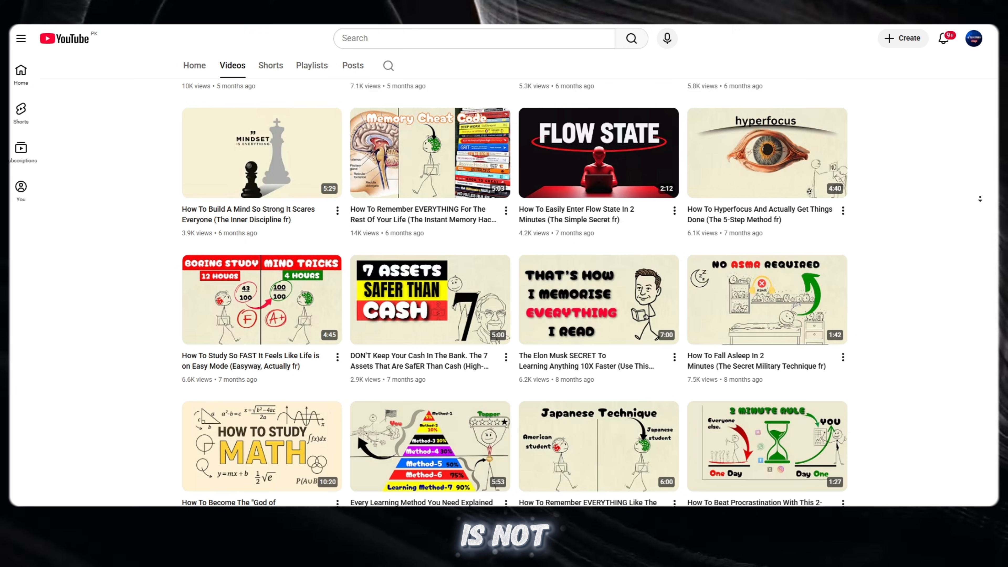
scroll("down", 3)
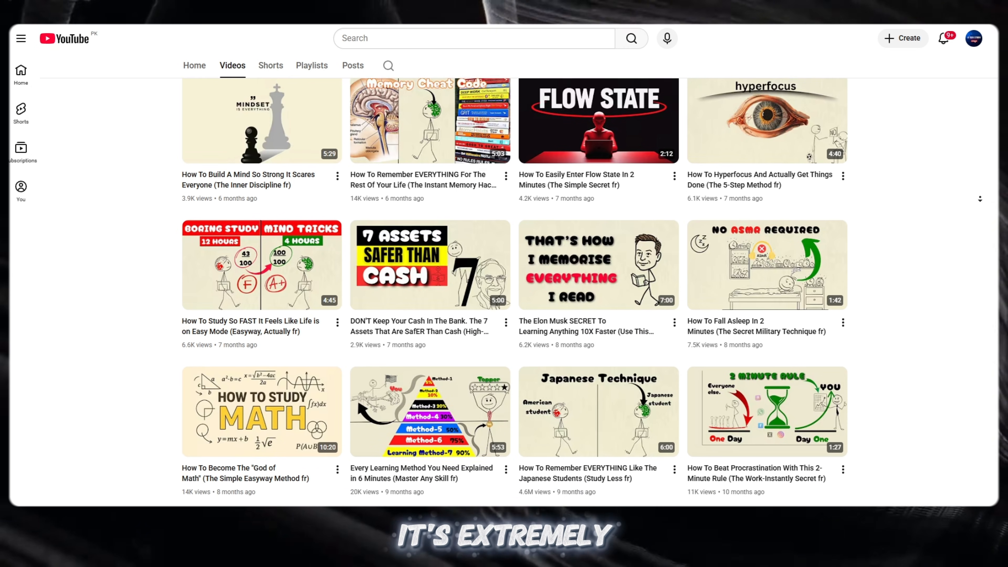
scroll("down", 3)
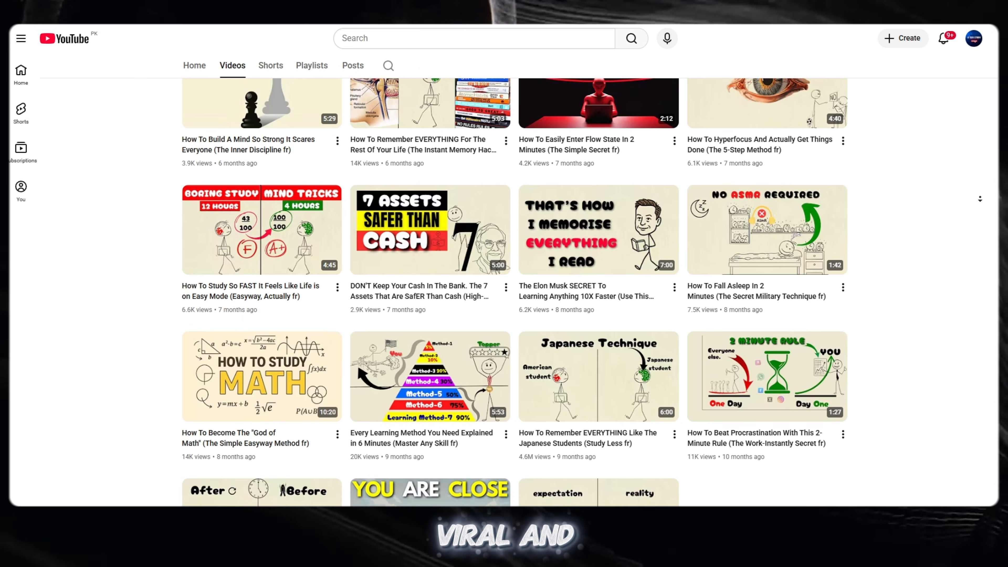
scroll("down", 3)
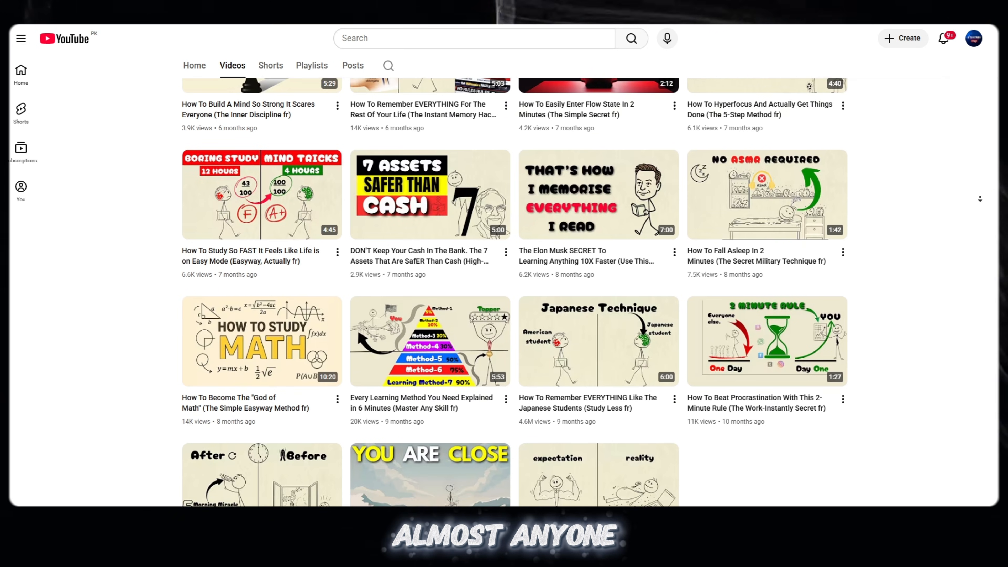
scroll("down", 3)
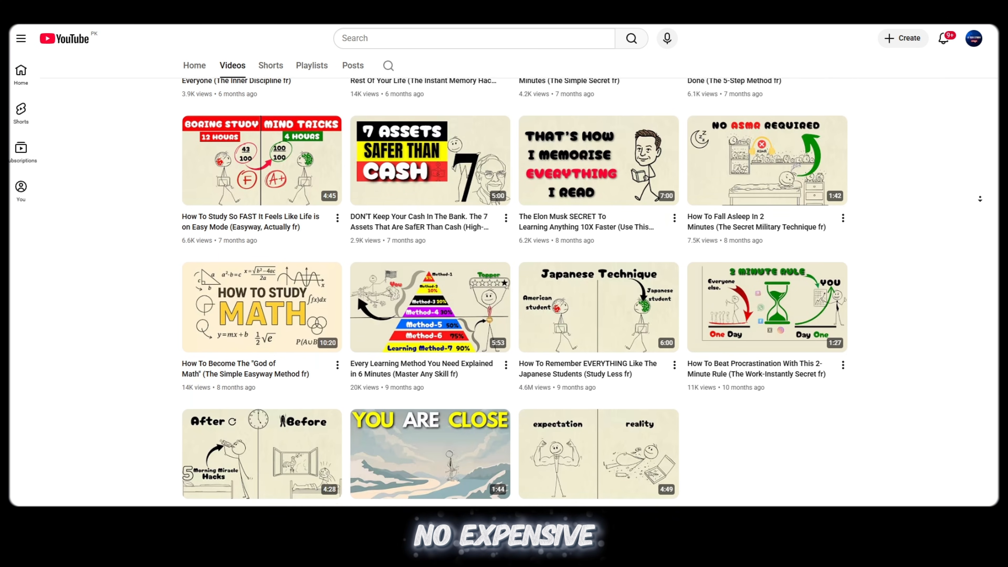
scroll("down", 3)
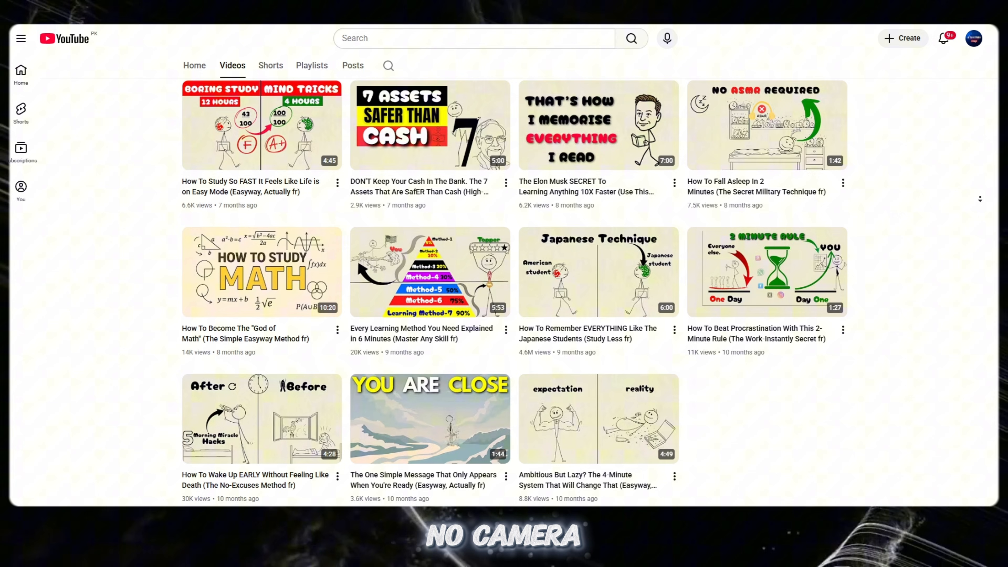
scroll("down", 3)
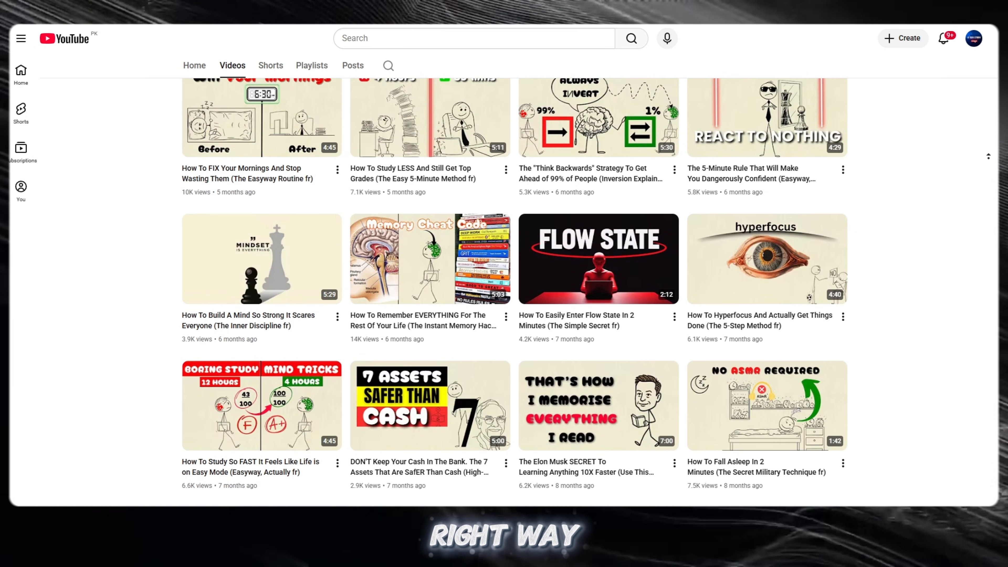
scroll("up", 3)
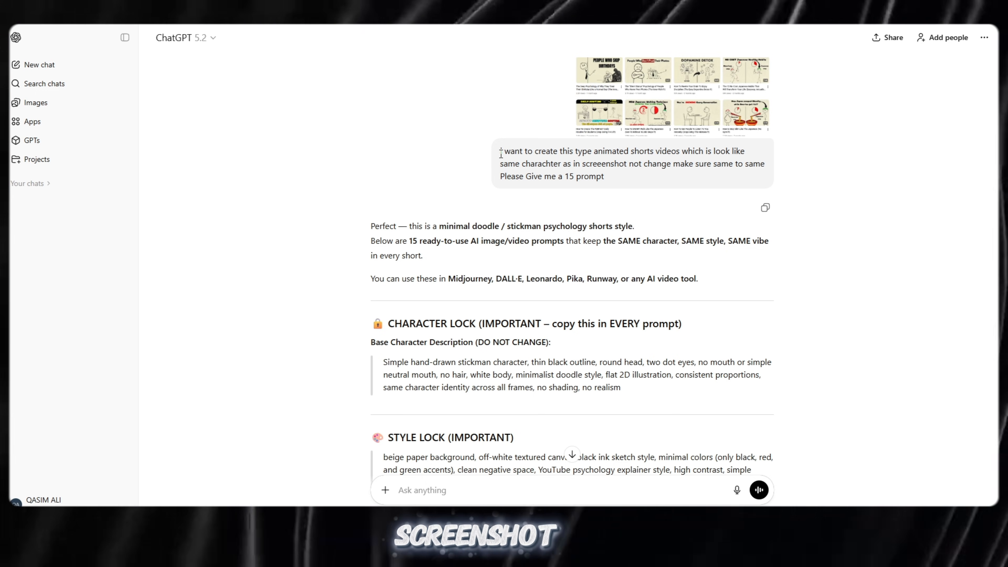
left_click_drag(501, 151, 657, 163)
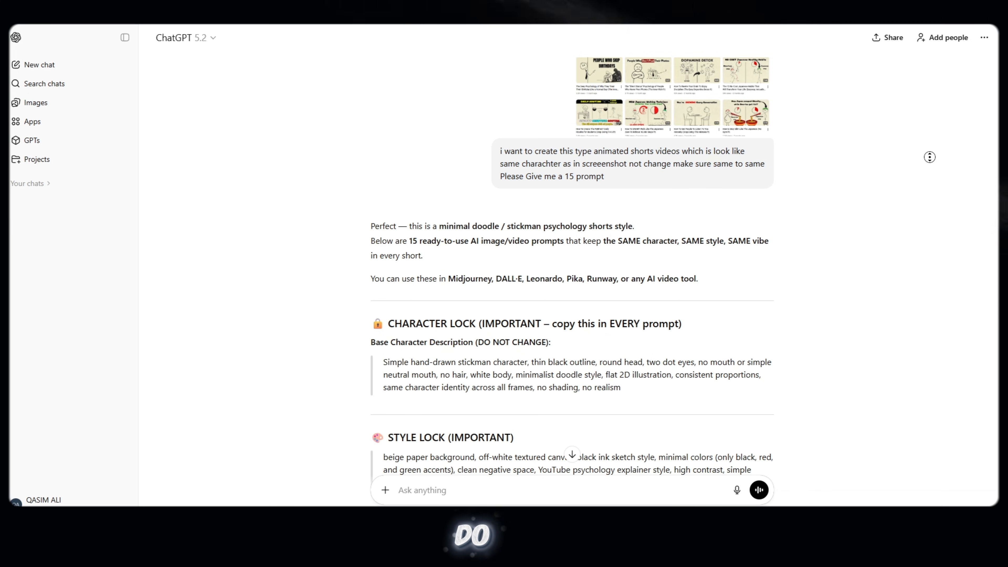
scroll("down", 3)
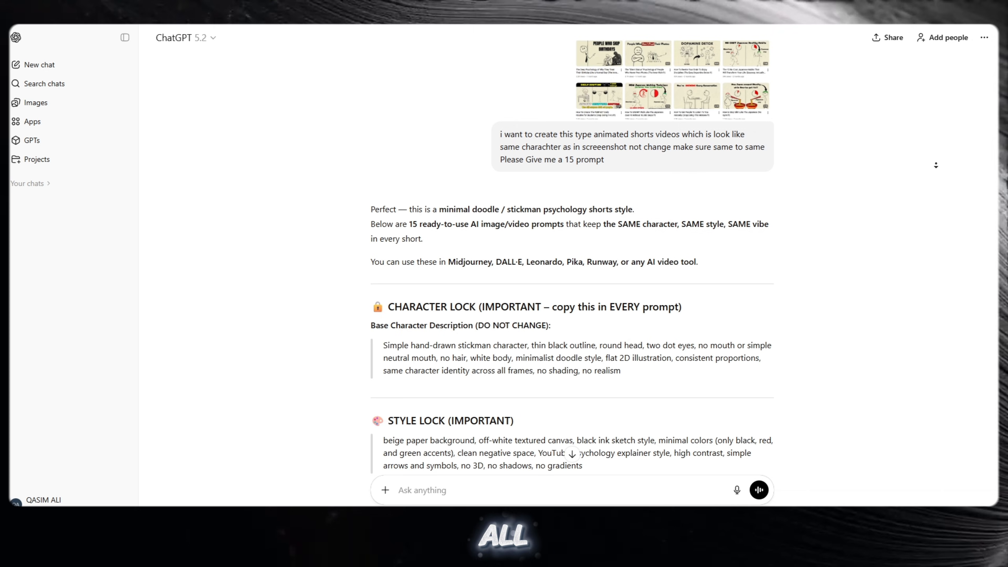
scroll("down", 3)
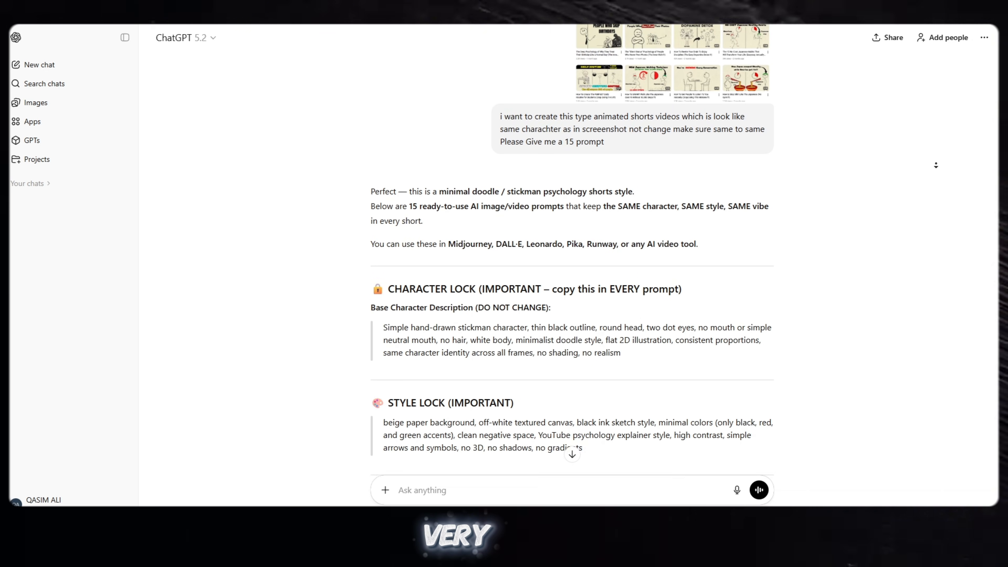
scroll("down", 3)
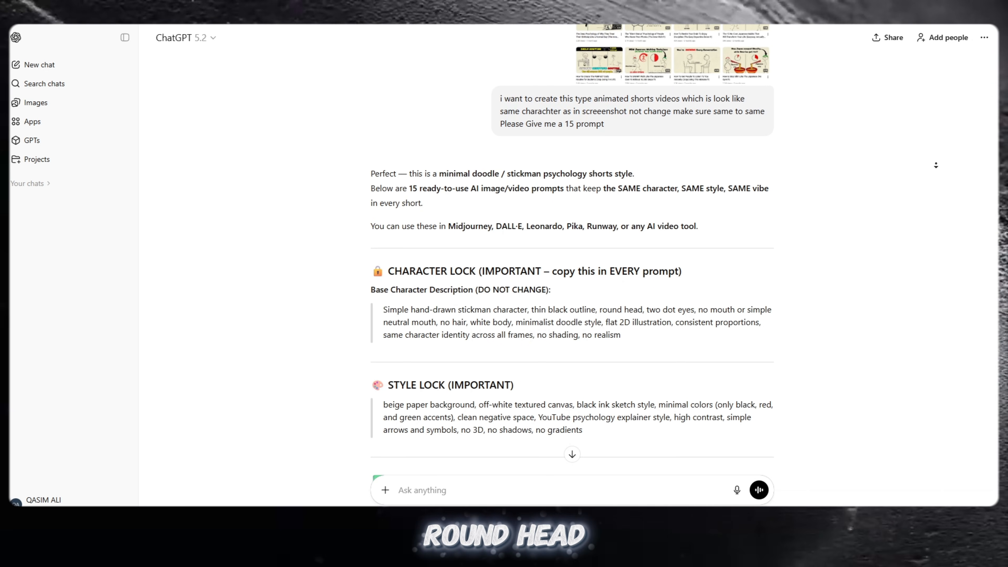
scroll("down", 3)
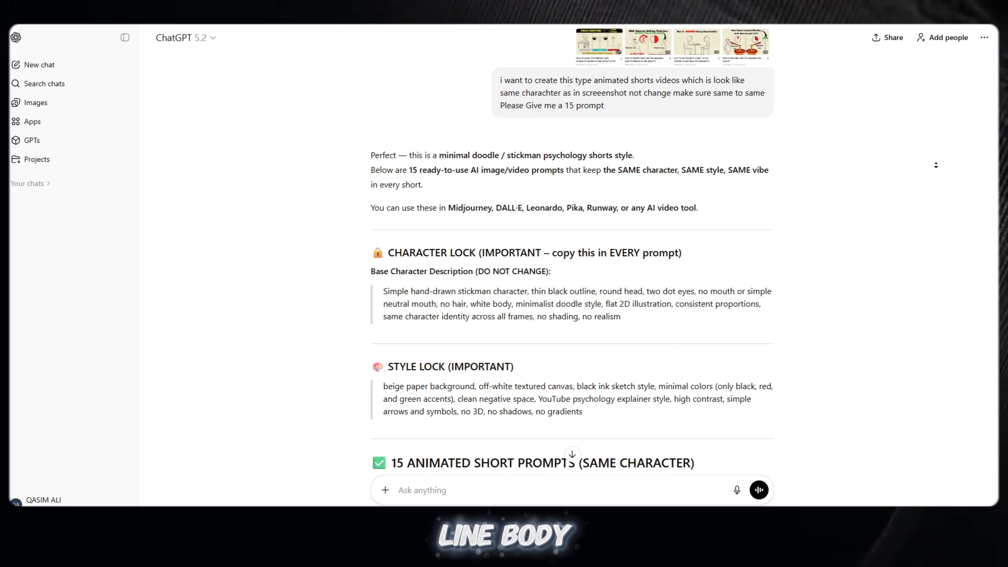
scroll("down", 3)
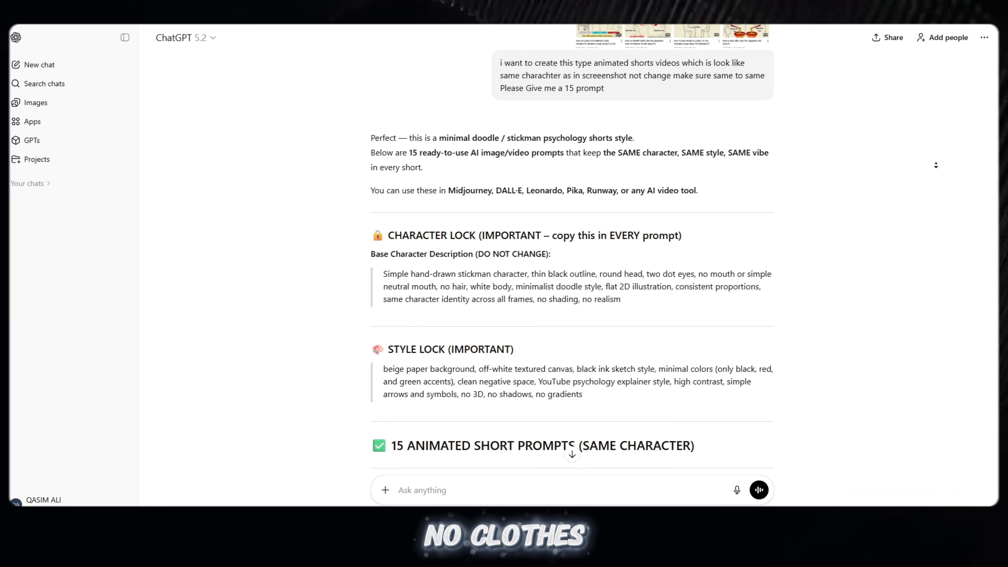
scroll("down", 3)
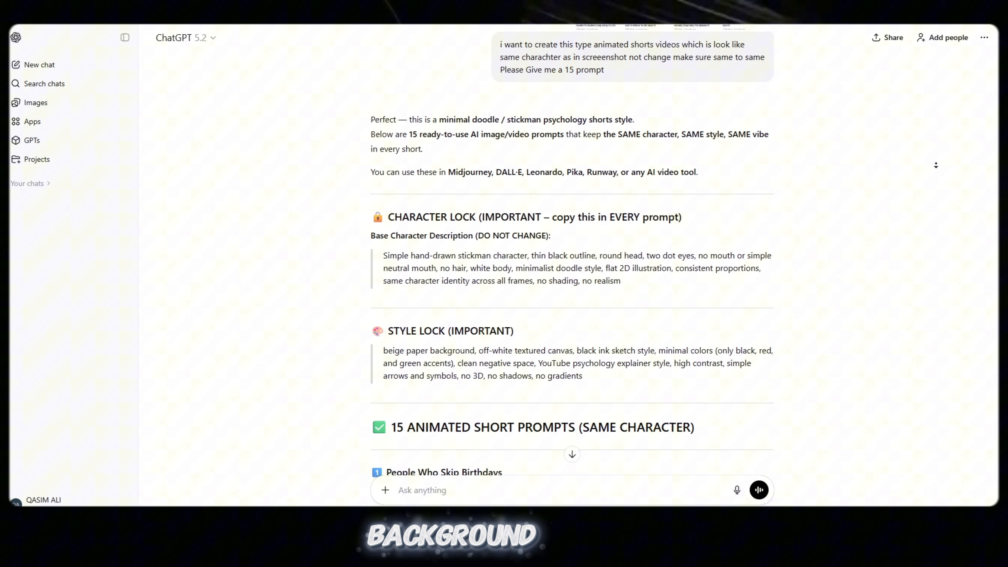
scroll("down", 3)
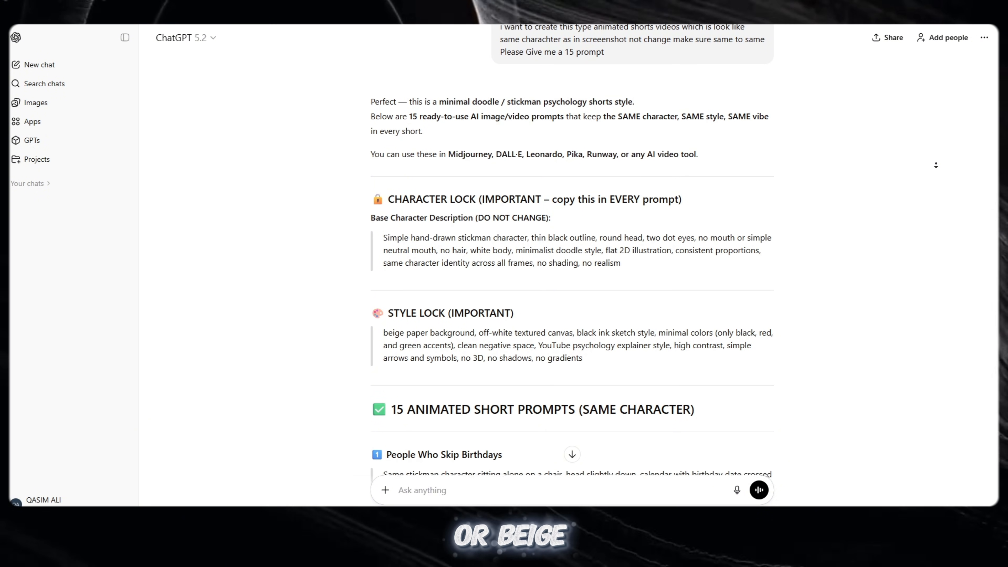
scroll("down", 3)
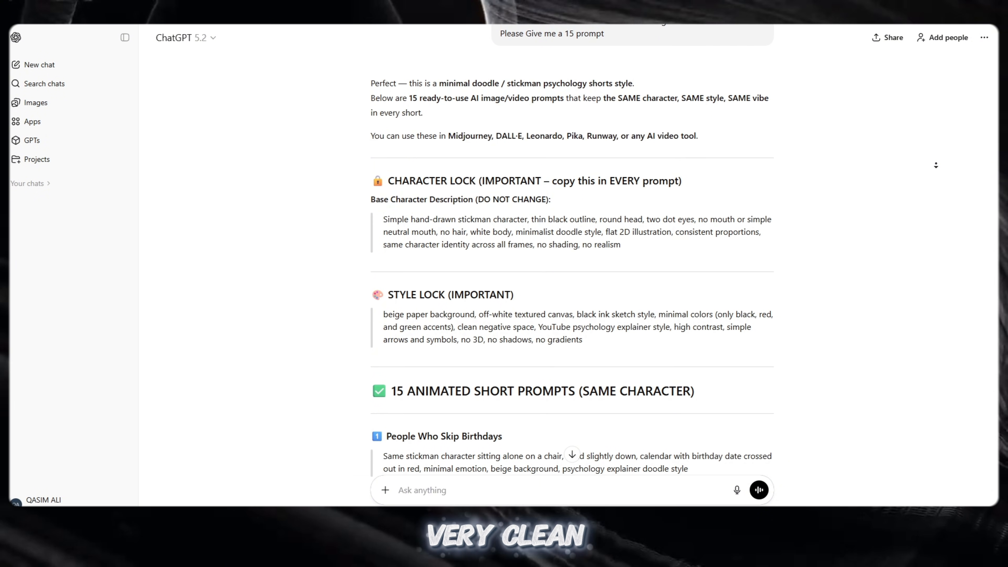
scroll("down", 3)
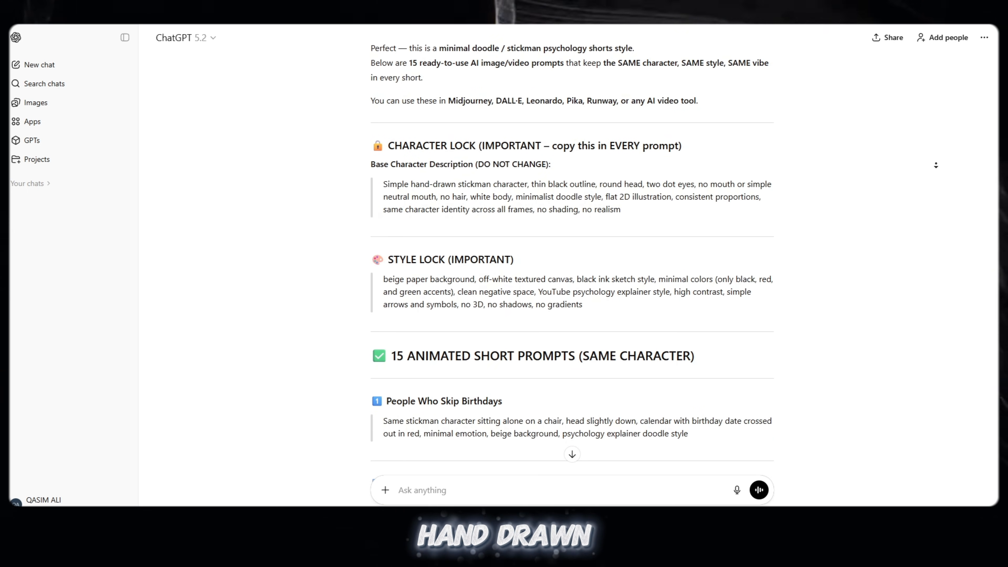
scroll("down", 3)
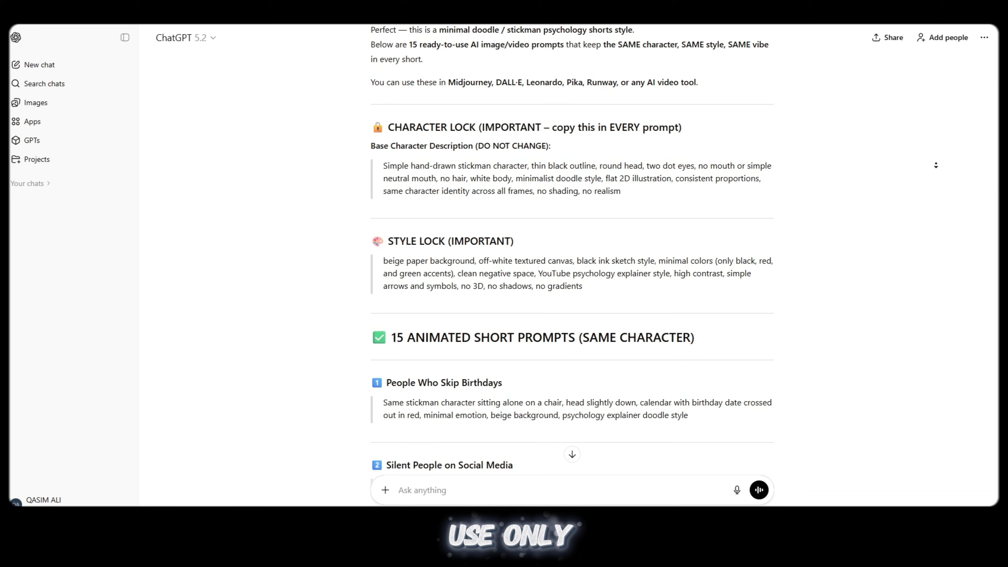
scroll("down", 3)
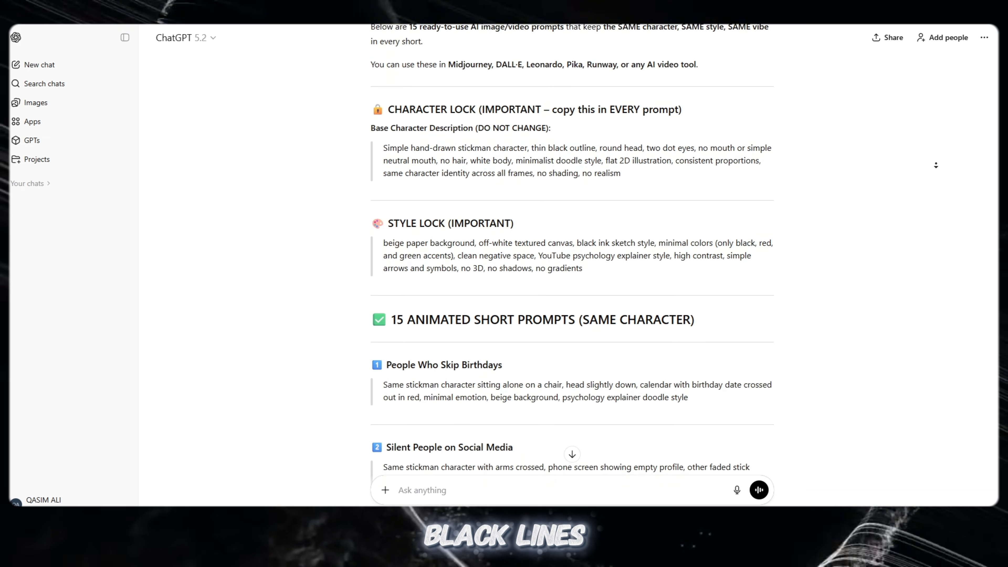
scroll("down", 3)
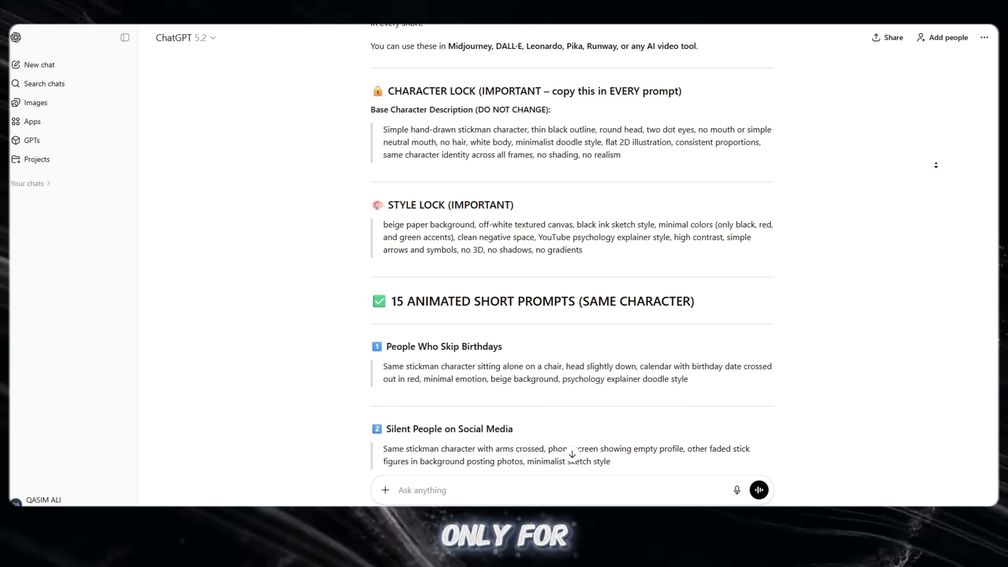
scroll("down", 3)
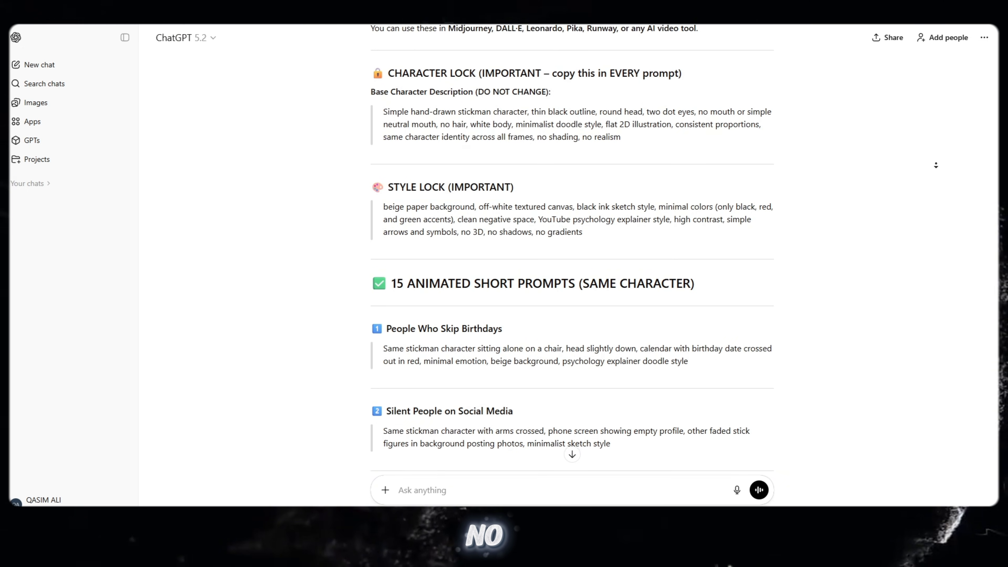
scroll("down", 3)
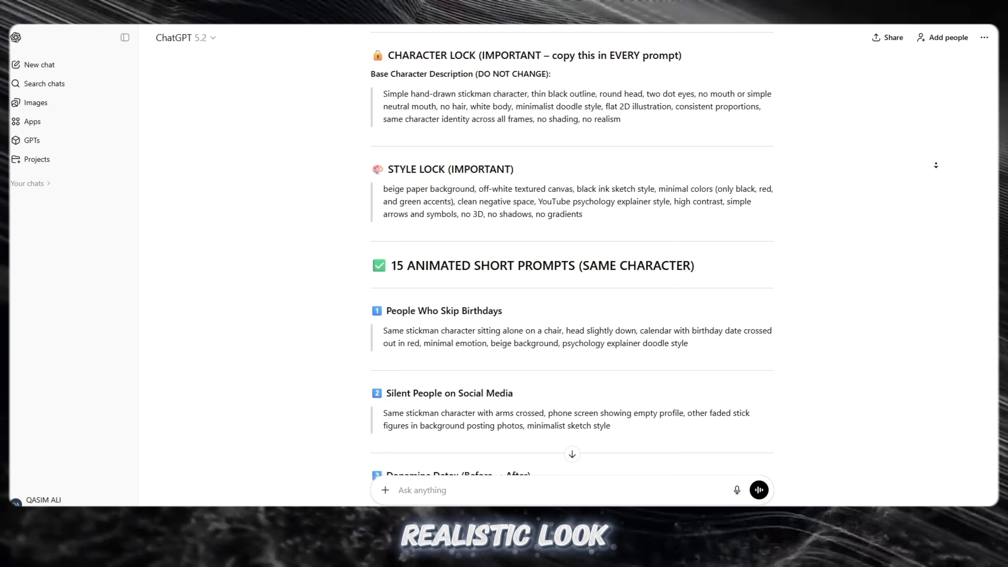
scroll("down", 3)
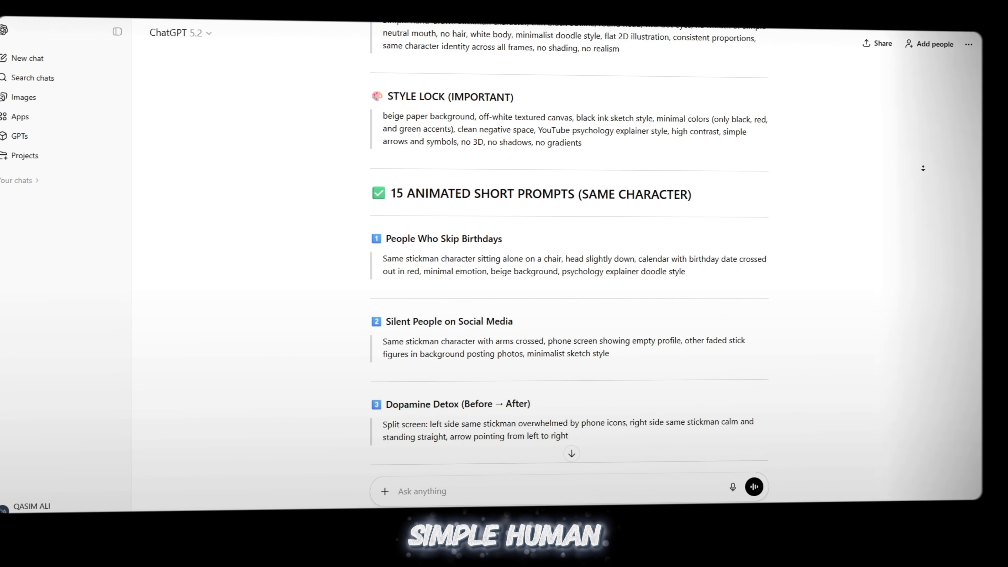
scroll("down", 3)
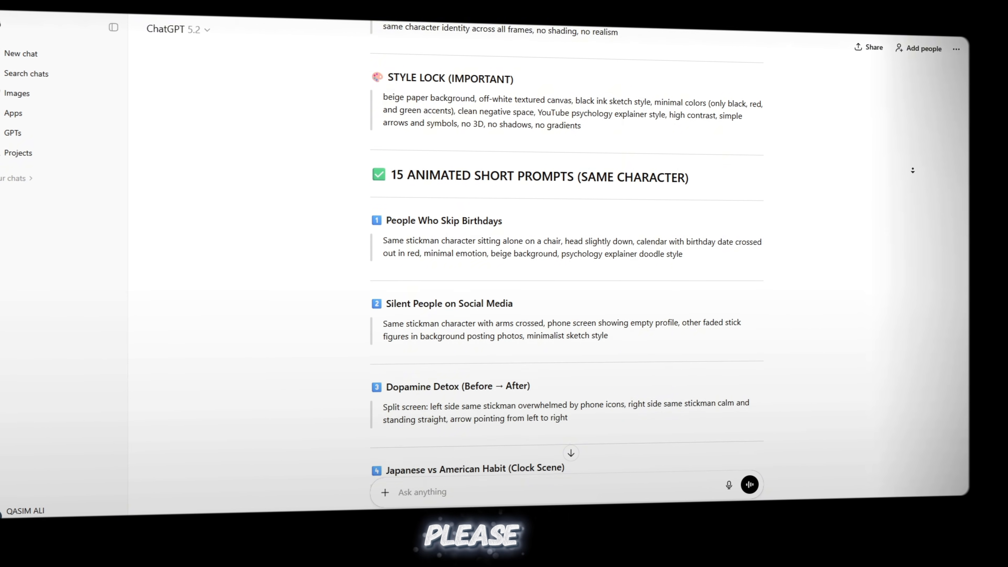
scroll("down", 3)
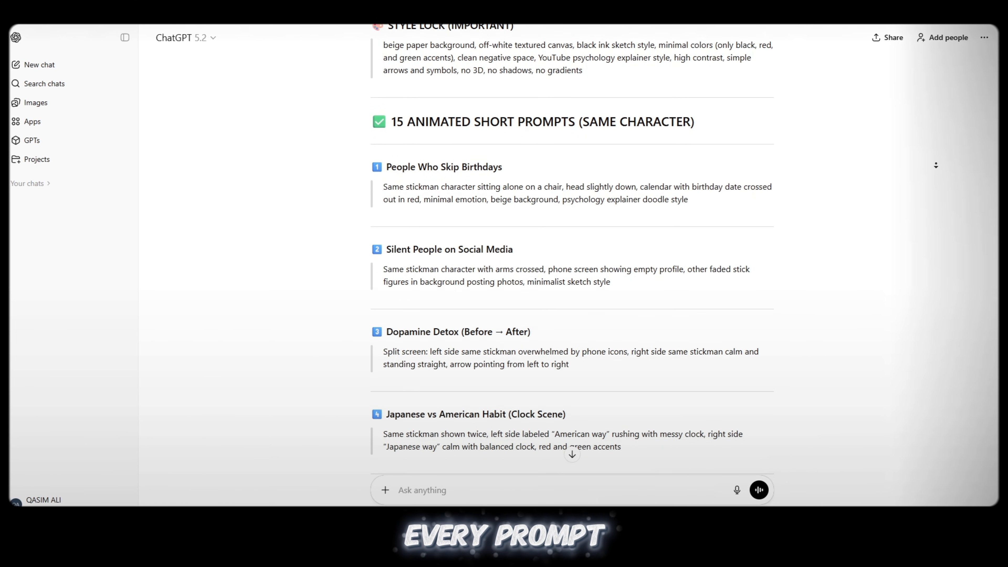
scroll("down", 3)
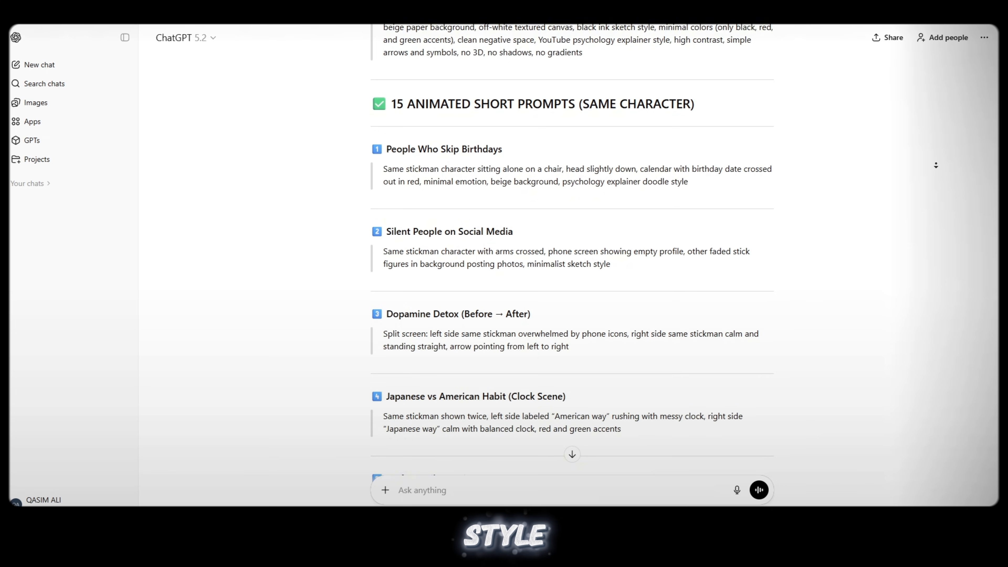
scroll("down", 3)
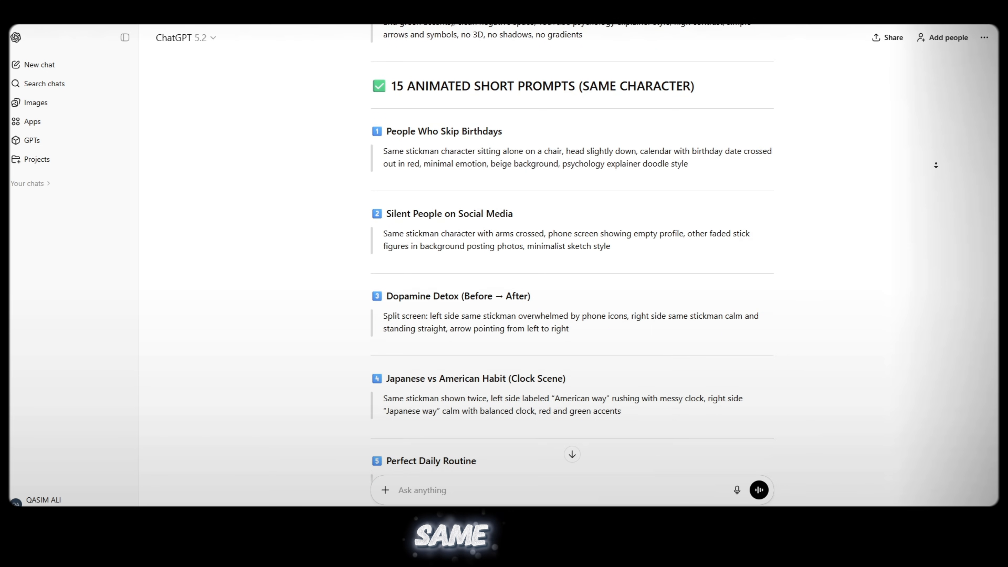
scroll("down", 3)
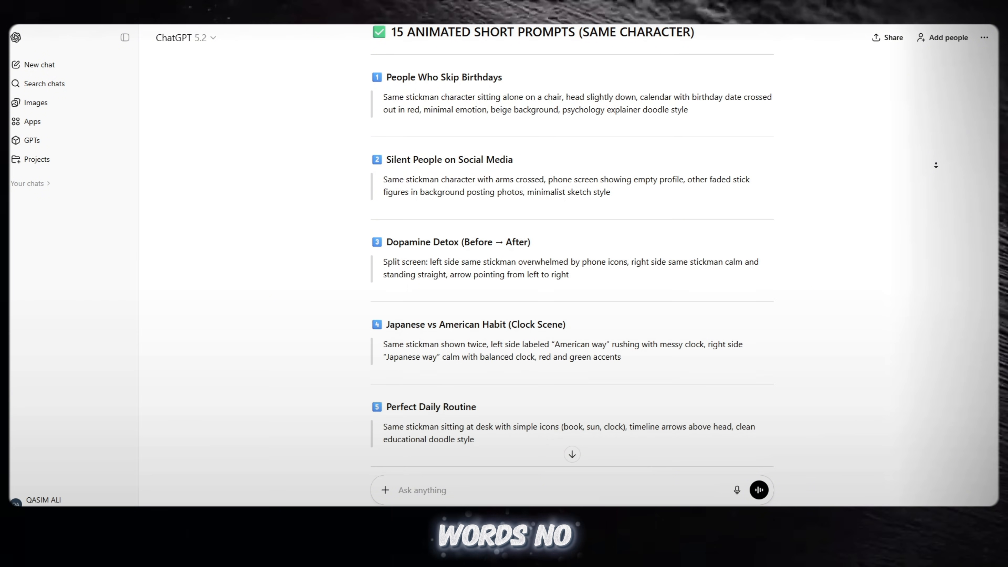
scroll("down", 3)
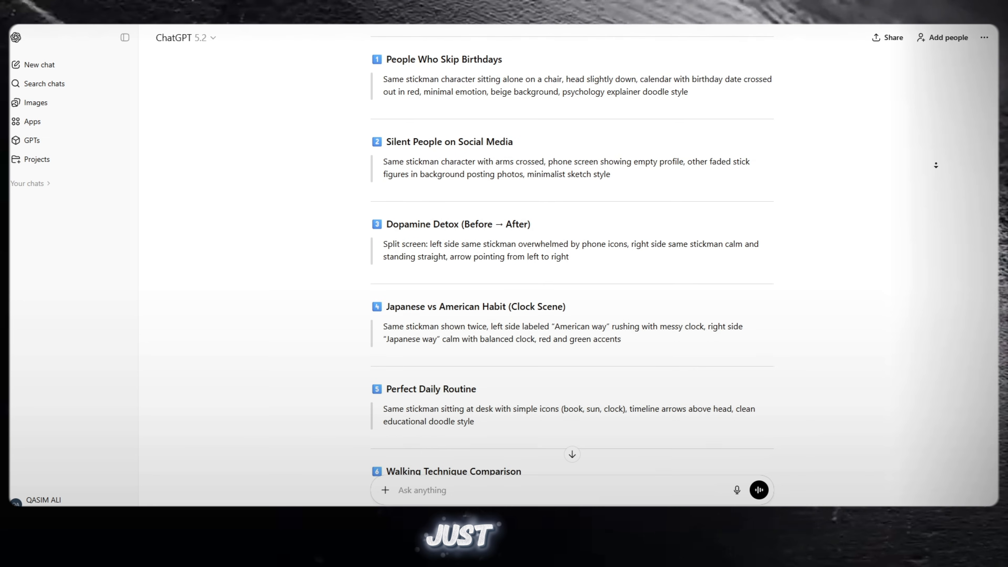
scroll("down", 3)
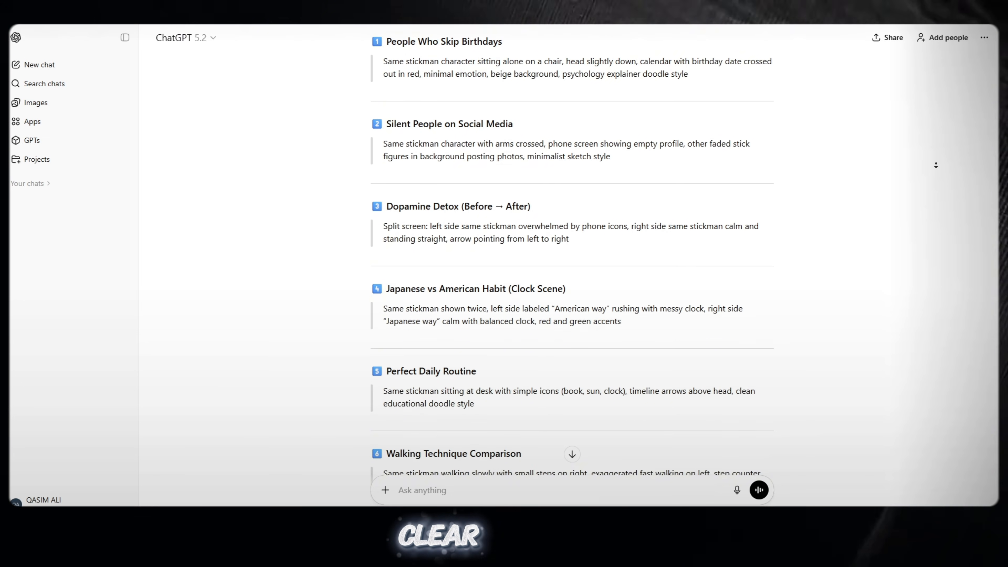
scroll("down", 3)
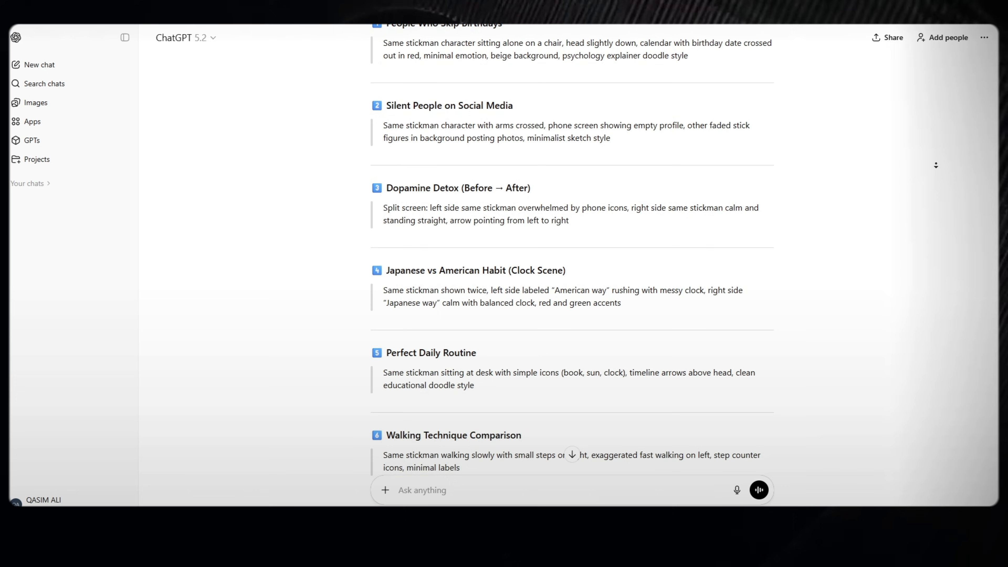
scroll("down", 3)
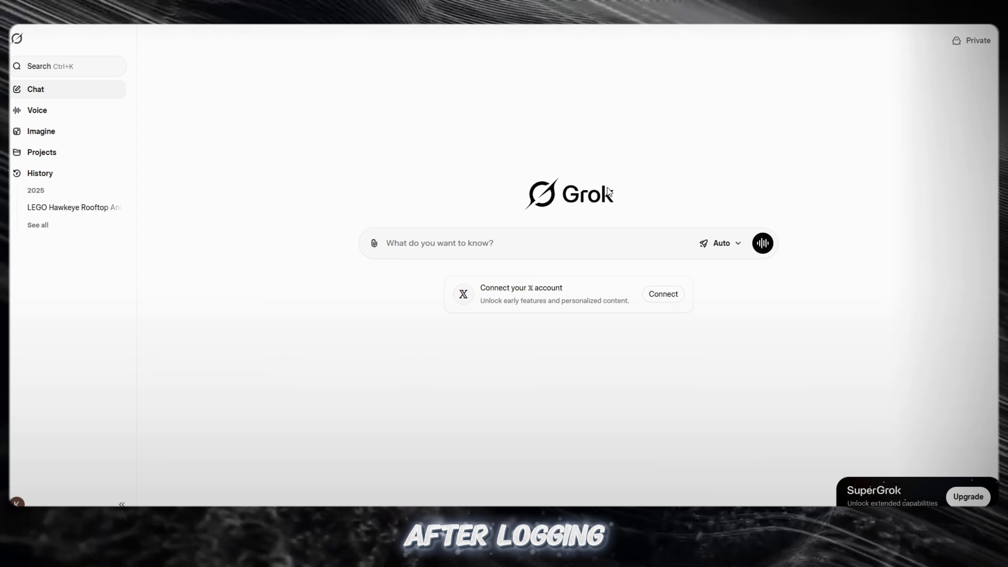
mouse_move(604, 180)
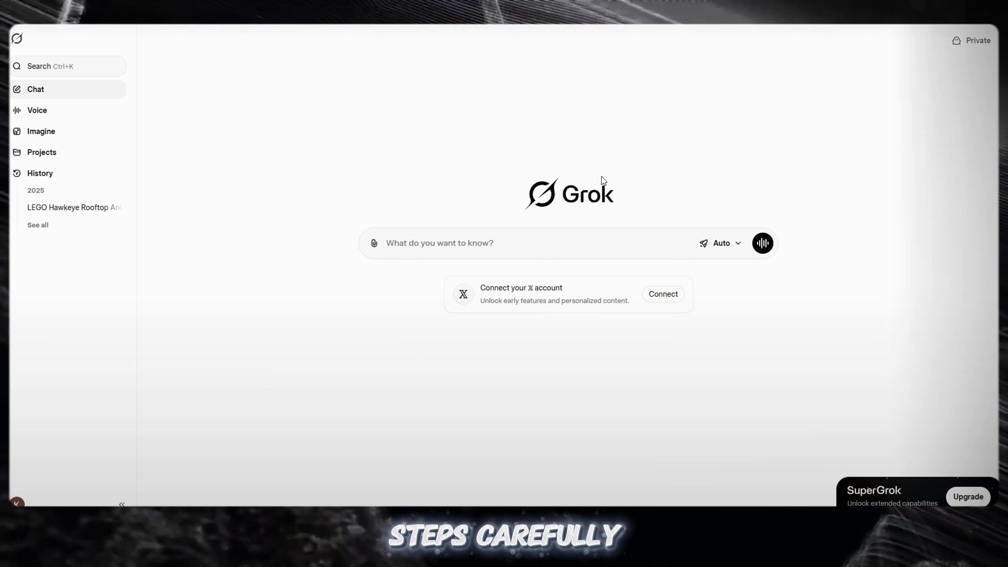
mouse_move(82, 118)
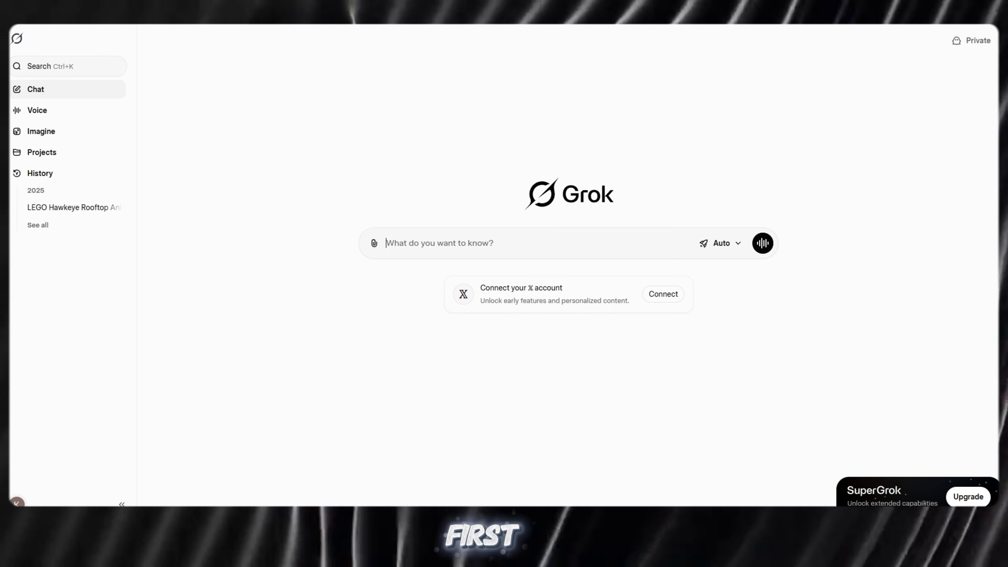
- Review Grok's Behavior, Customize and Appearance settings with automatic video generation on, then close settings
left_click(17, 503)
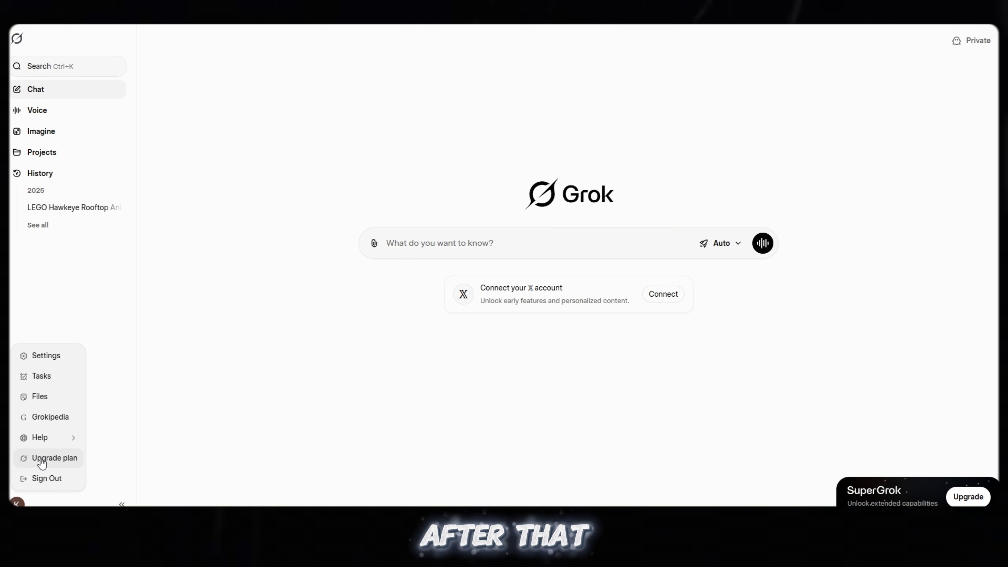
mouse_move(57, 363)
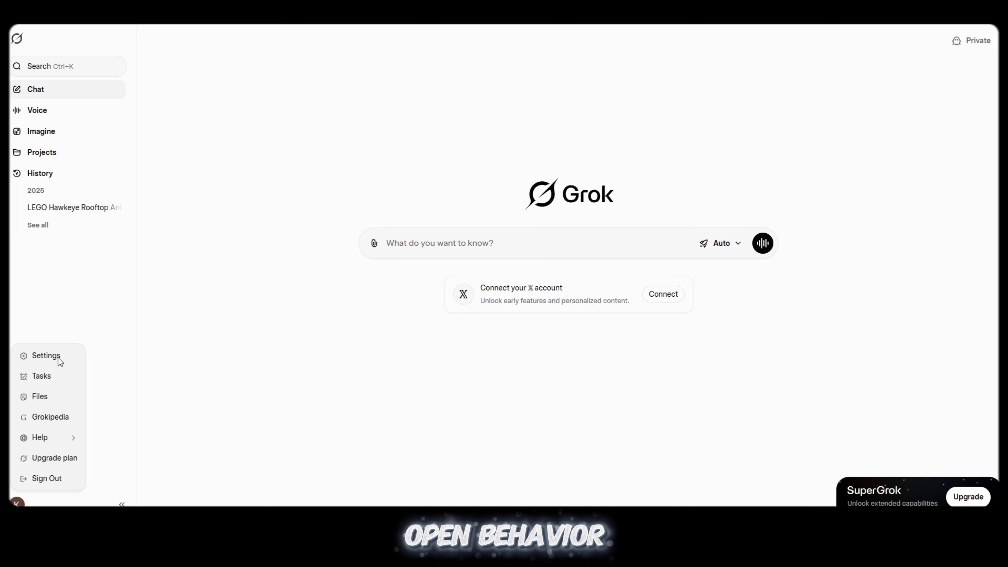
left_click(46, 356)
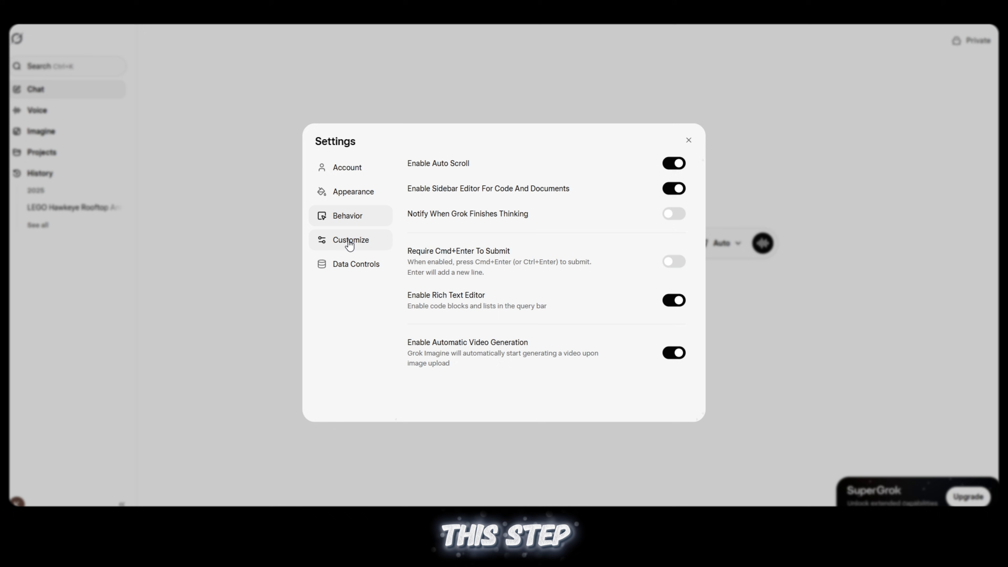
left_click(350, 241)
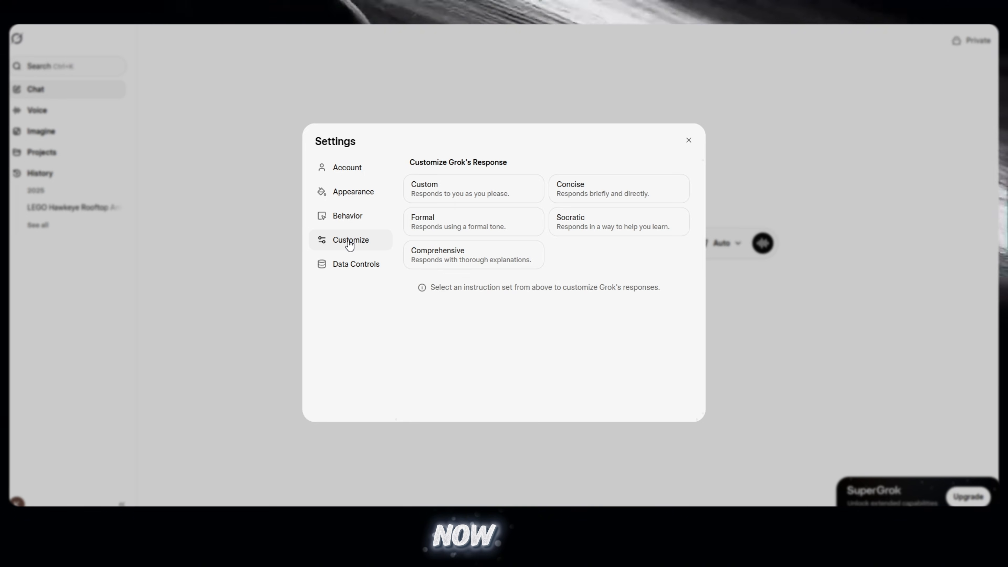
left_click(353, 191)
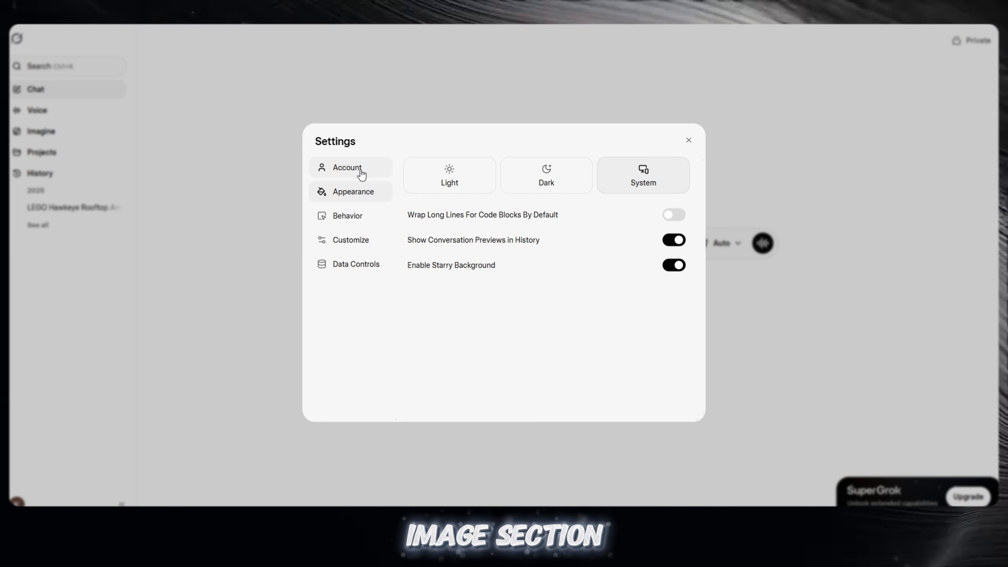
left_click(689, 139)
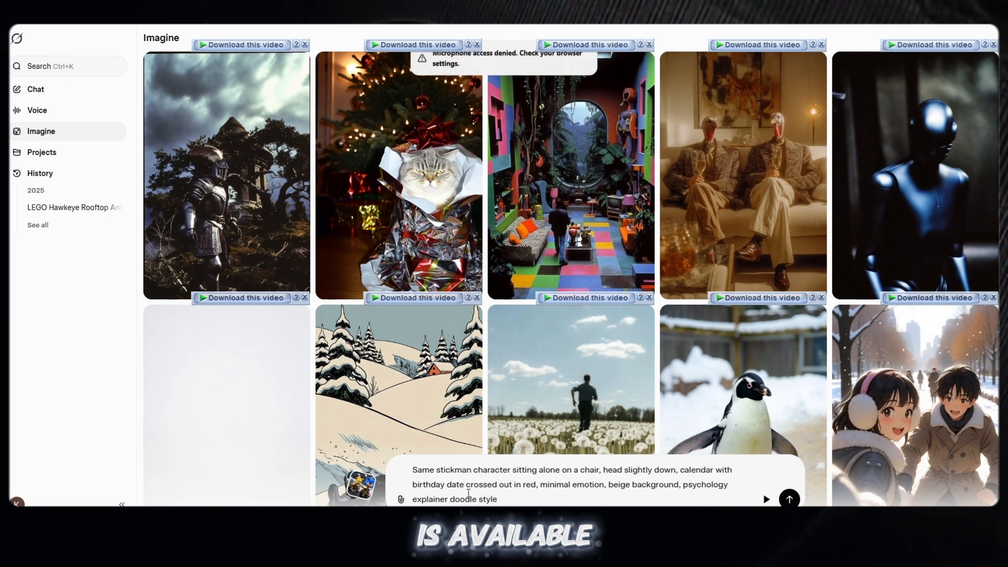
- Enter the stickman-on-a-chair prompt in Imagine and show the video/image output-type choices
left_click(402, 499)
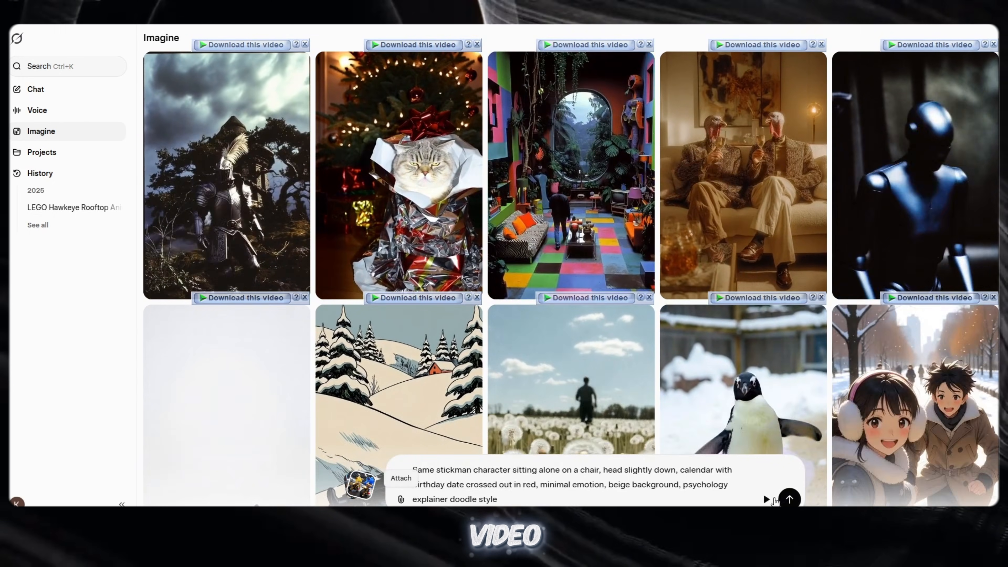
left_click(766, 500)
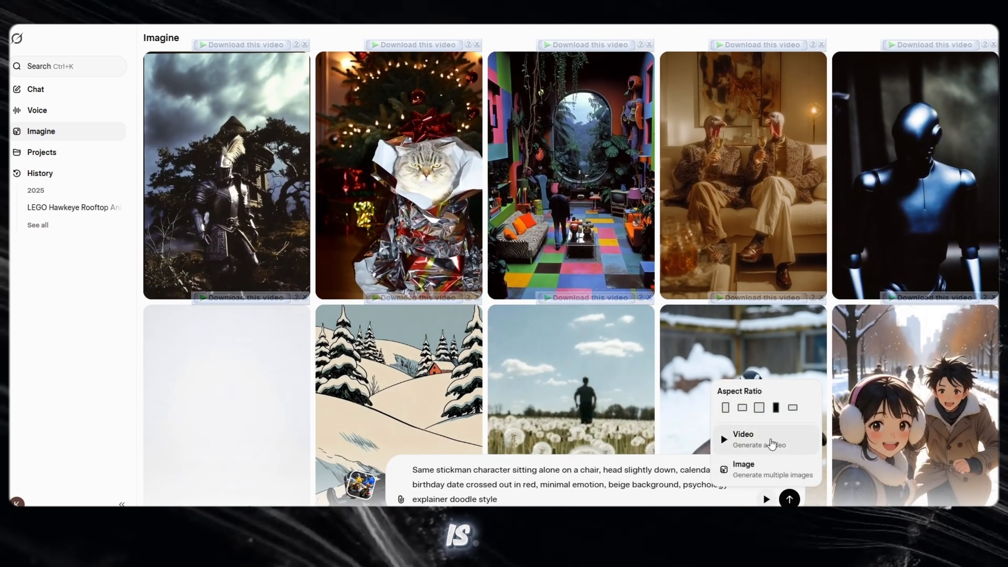
- Generate the video of the sad stickman beside the crossed-out calendar and bring up prompt-text editing options
left_click(744, 439)
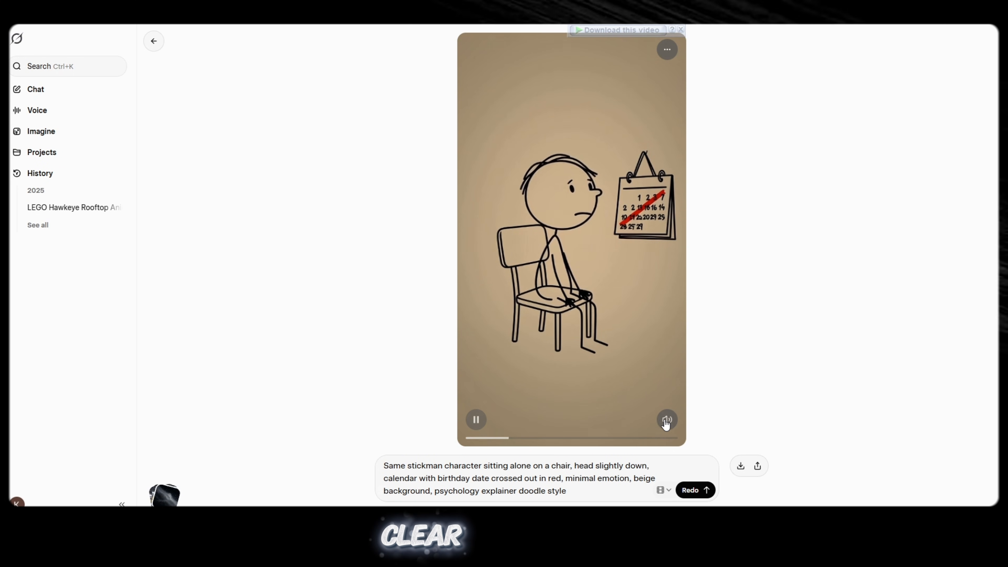
right_click(495, 478)
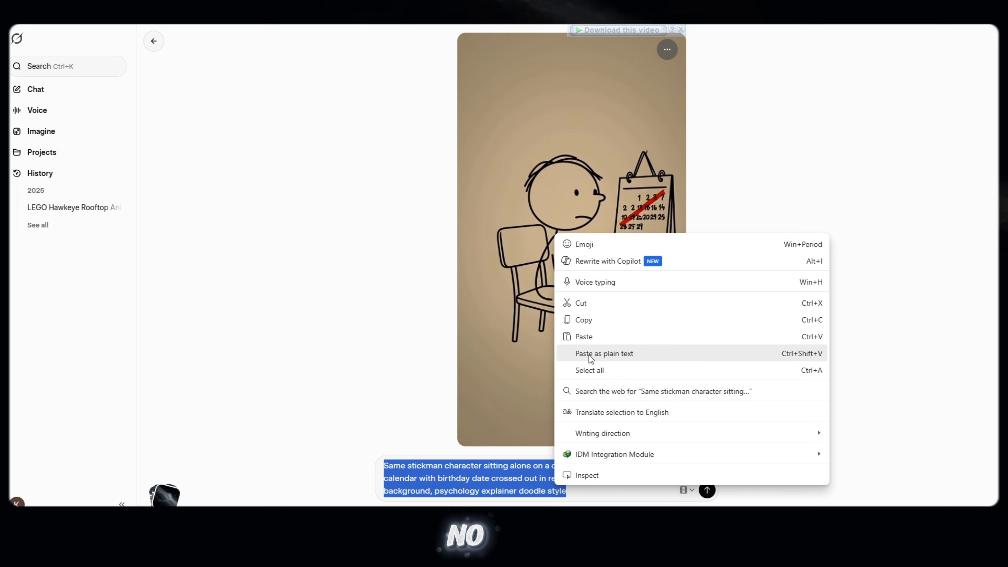